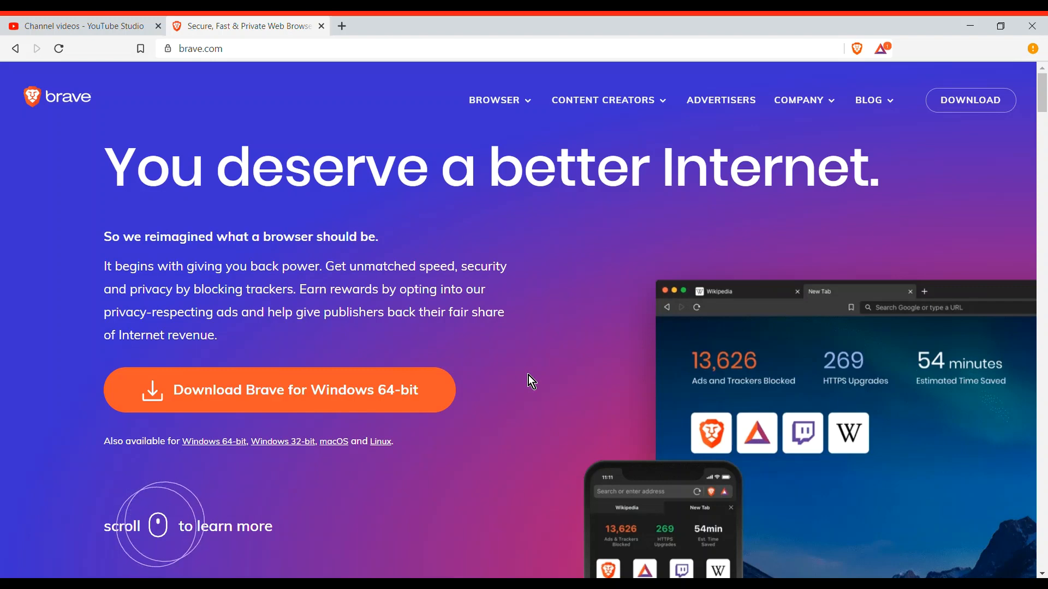
{"action": "mouse_move", "coordinate": [773, 404]}
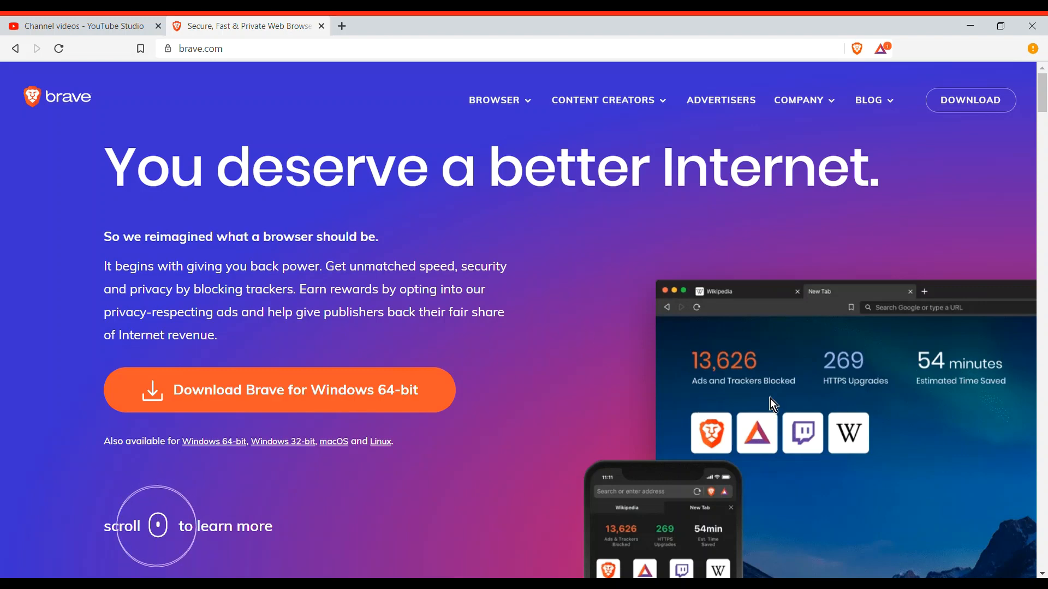
{"action": "mouse_move", "coordinate": [530, 298]}
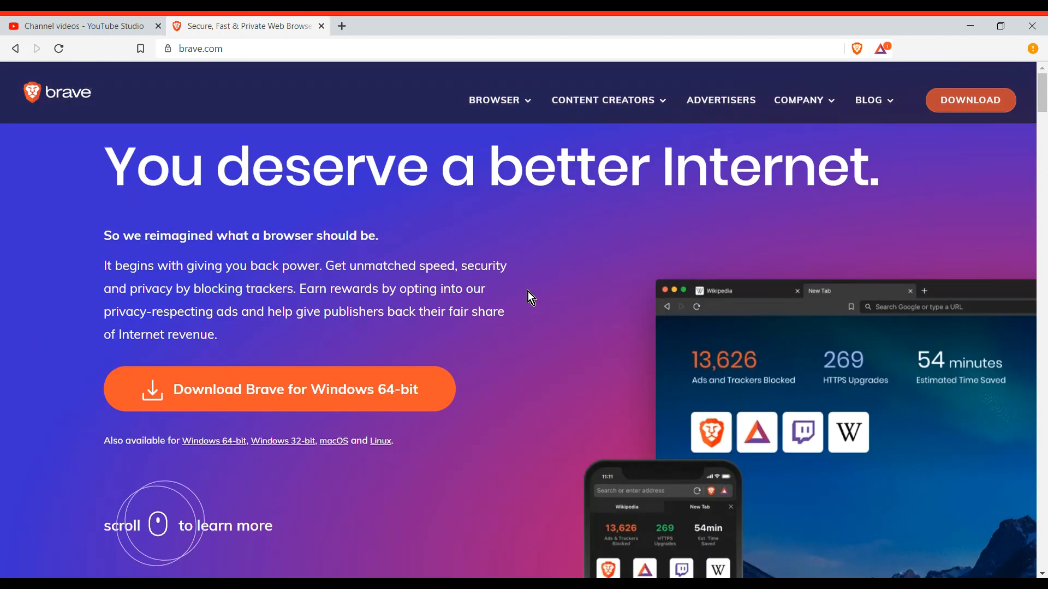
{"action": "mouse_move", "coordinate": [786, 333]}
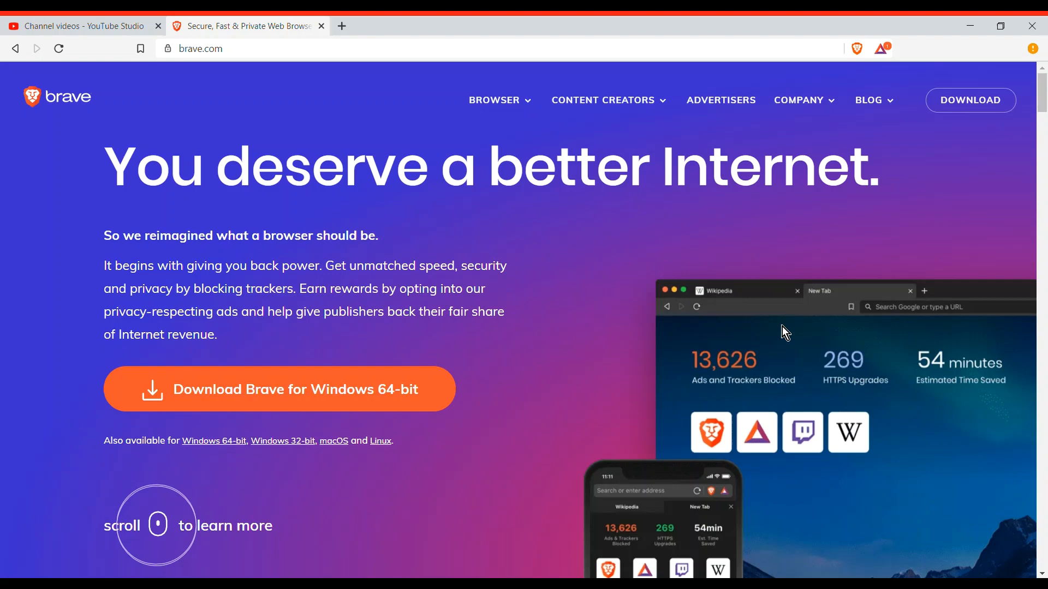
{"action": "mouse_move", "coordinate": [708, 252]}
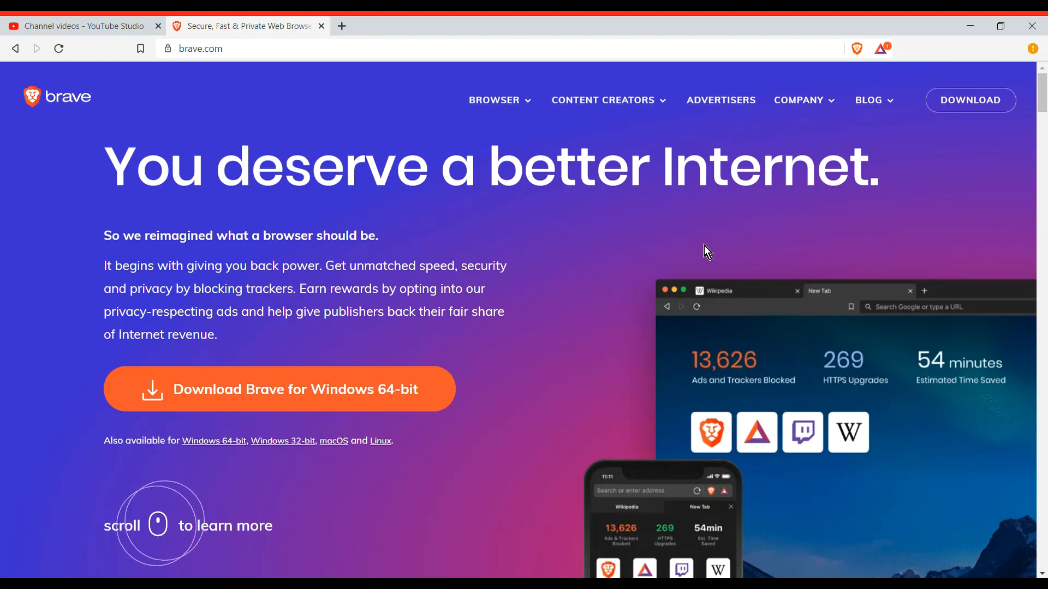
{"action": "mouse_move", "coordinate": [659, 219]}
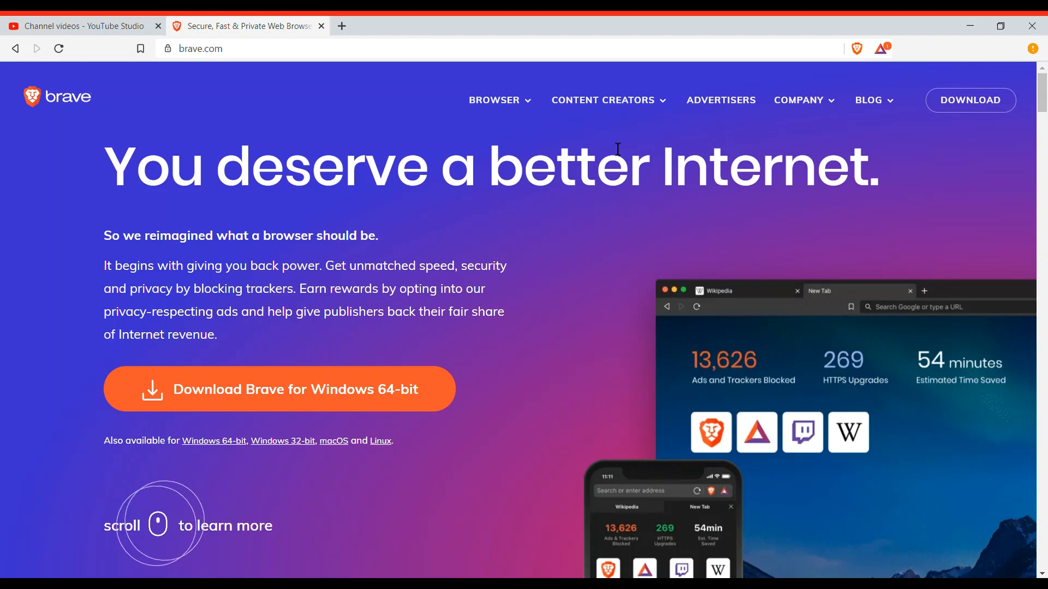
Step: Load youtube.com in a new third browser tab
{"action": "scroll", "scroll_direction": "down", "scroll_amount": 3}
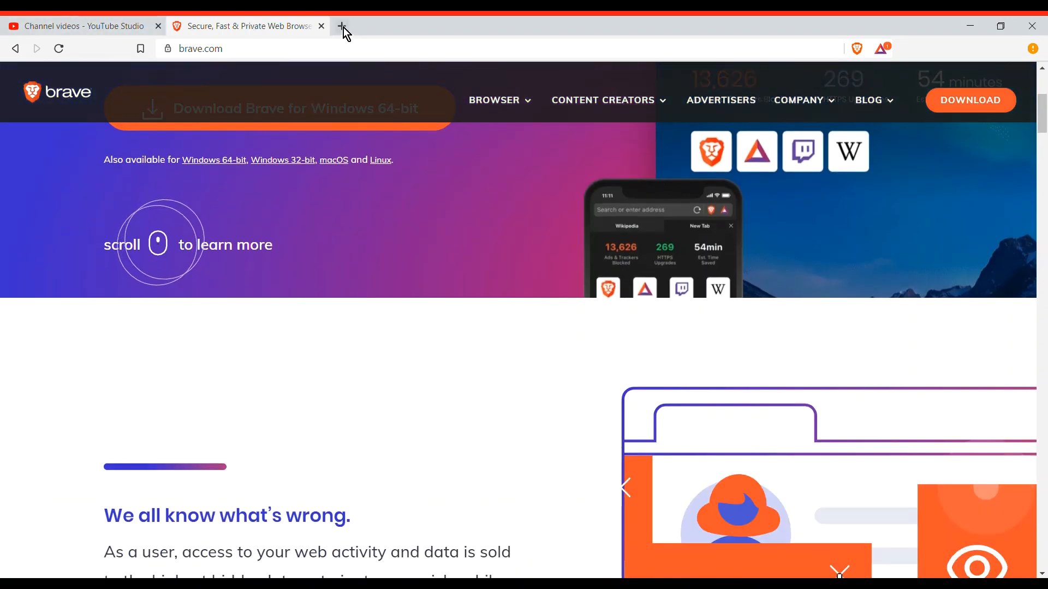
{"action": "left_click", "coordinate": [342, 26]}
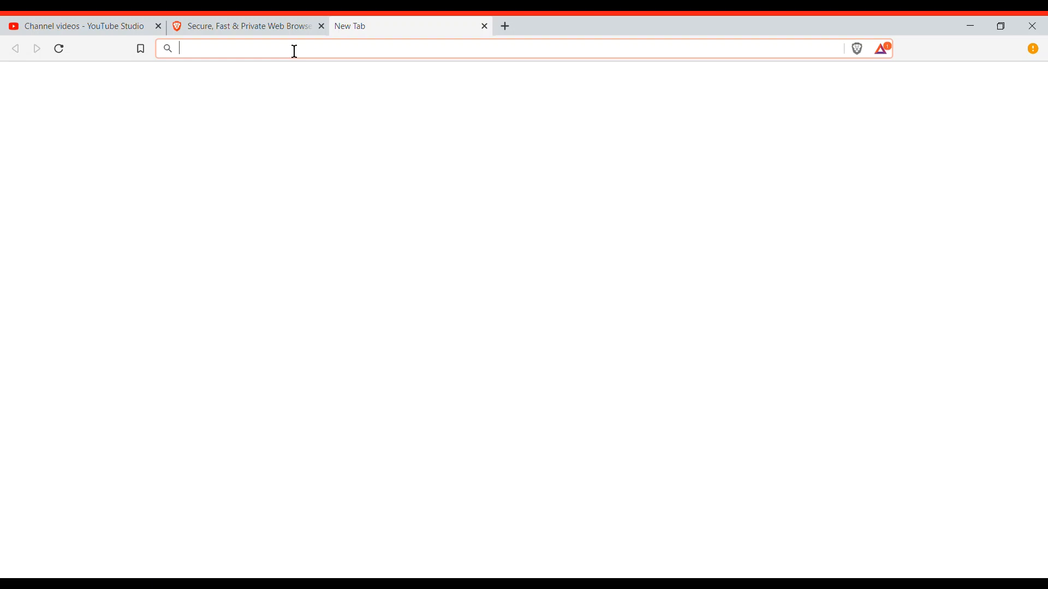
{"action": "type", "text": "youtube.com"}
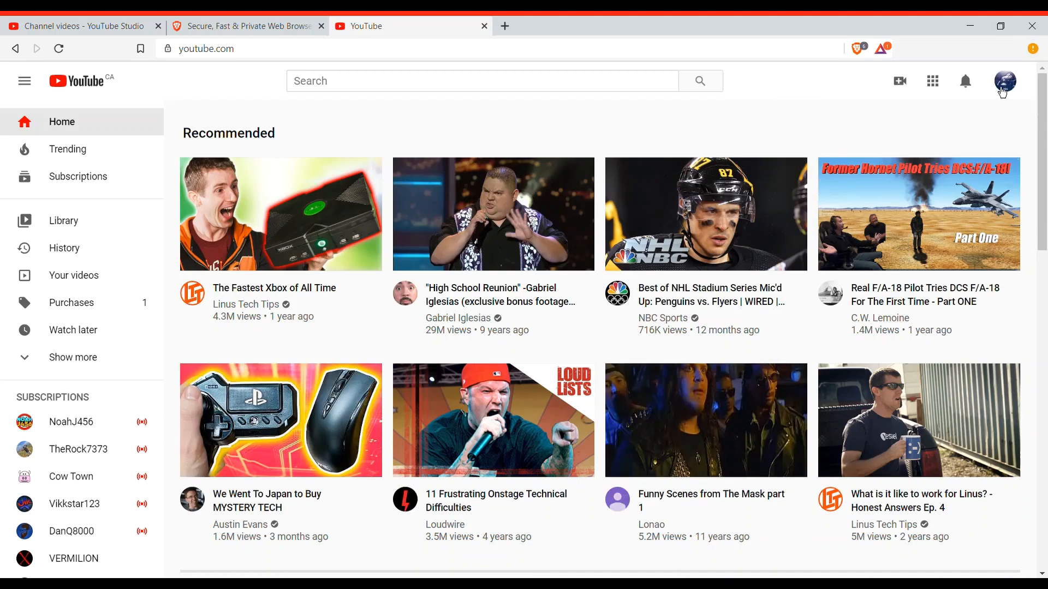
Step: Go to the account's own channel from the avatar menu and scroll to Uploads
{"action": "left_click", "coordinate": [1005, 81]}
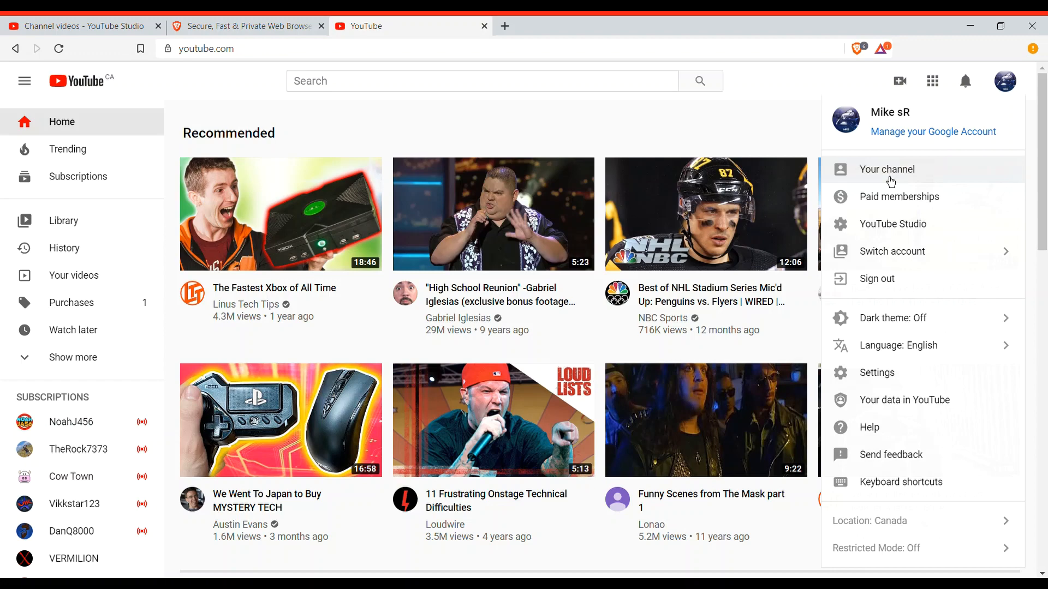
{"action": "left_click", "coordinate": [887, 169]}
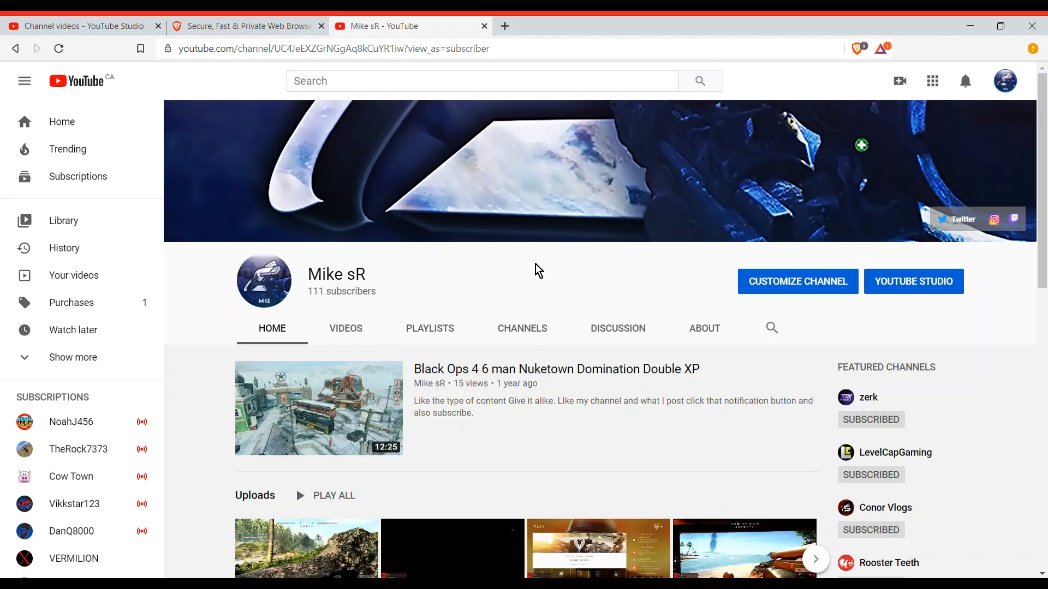
{"action": "scroll", "scroll_direction": "down", "scroll_amount": 3}
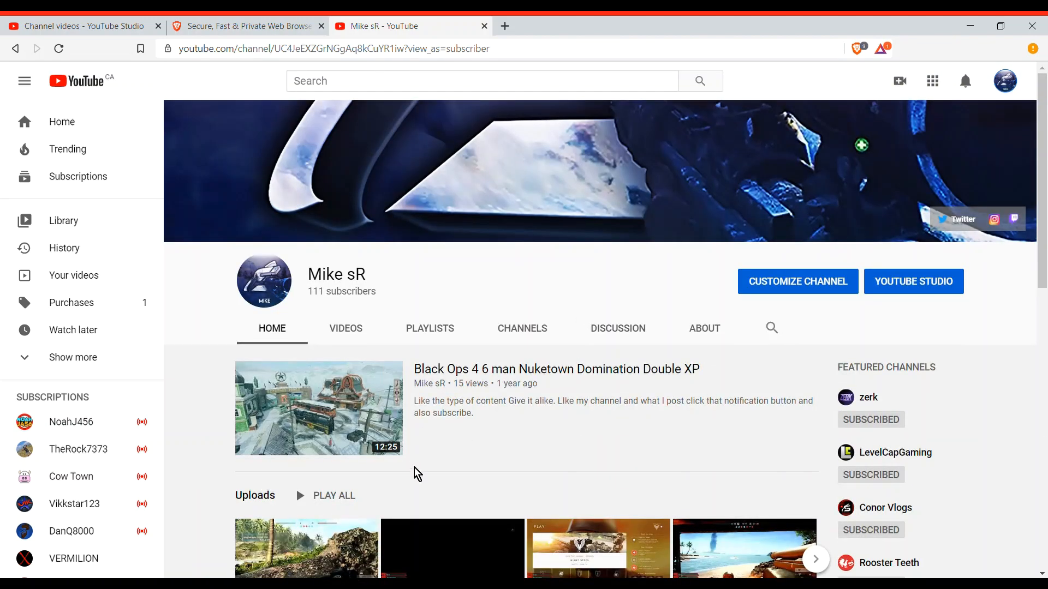
{"action": "scroll", "scroll_direction": "down", "scroll_amount": 3}
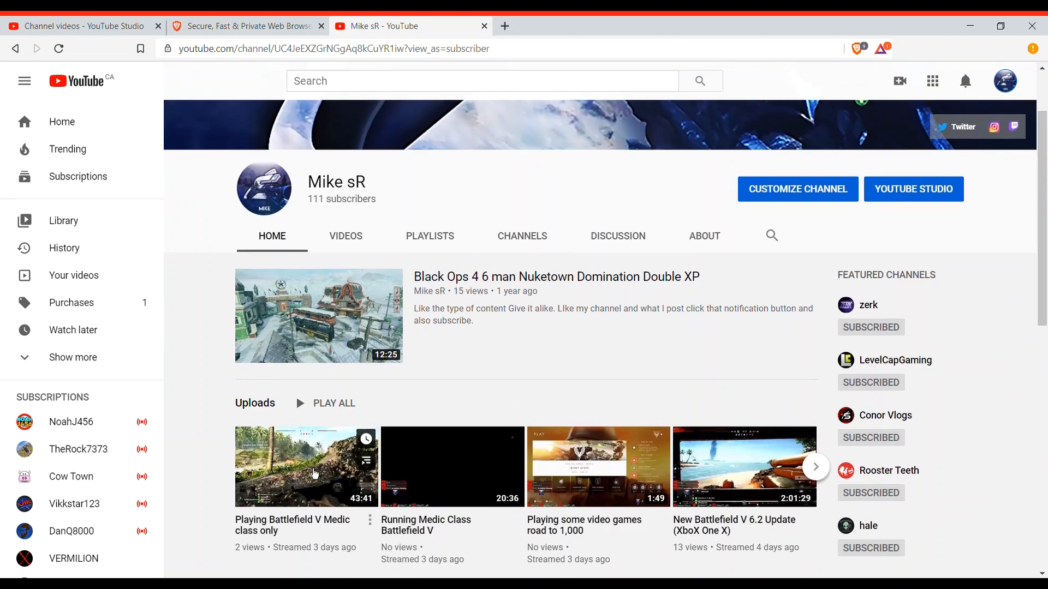
{"action": "mouse_move", "coordinate": [589, 504]}
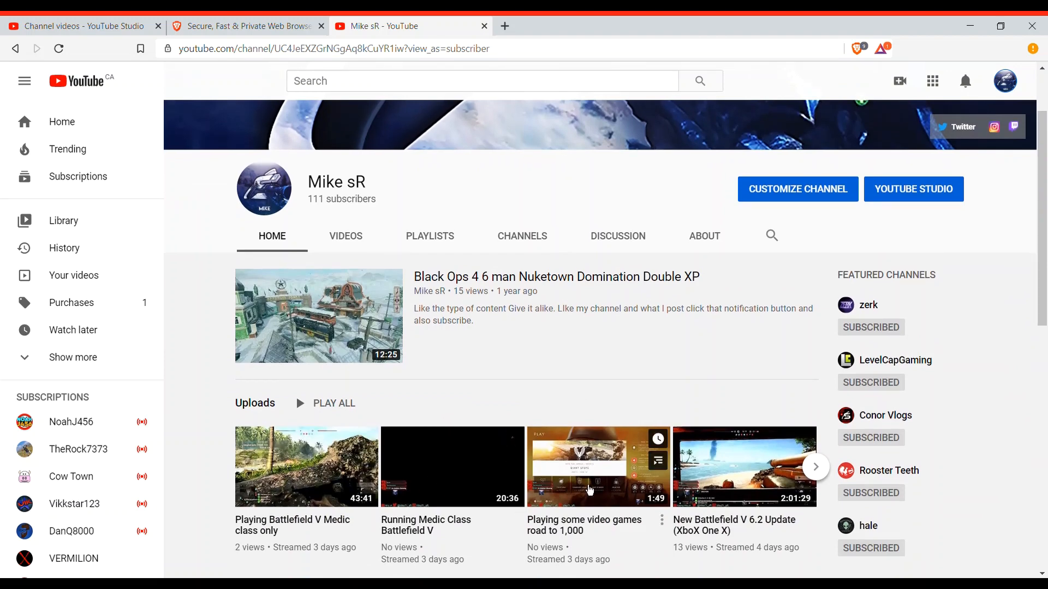
{"action": "mouse_move", "coordinate": [336, 475]}
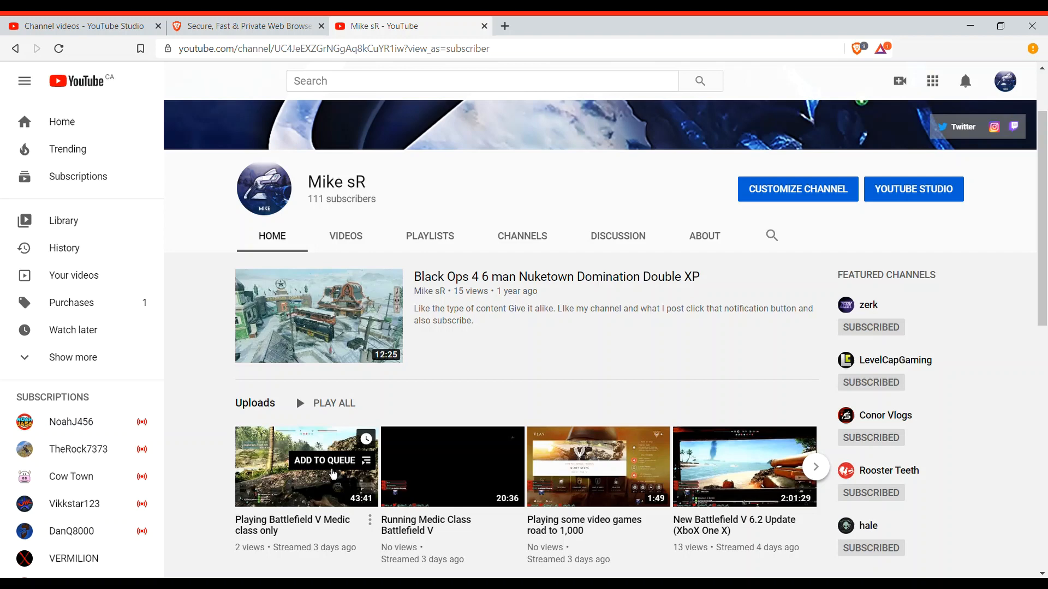
{"action": "mouse_move", "coordinate": [277, 484]}
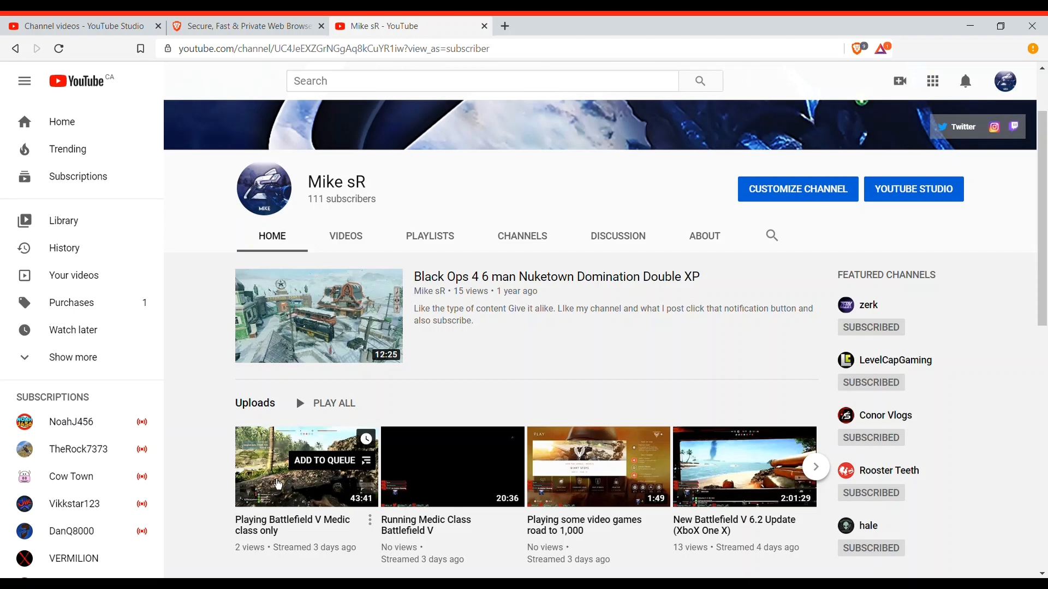
Step: Queue and play 'Playing Battlefield V Medic class only', then pause it around 6:15
{"action": "left_click", "coordinate": [327, 460]}
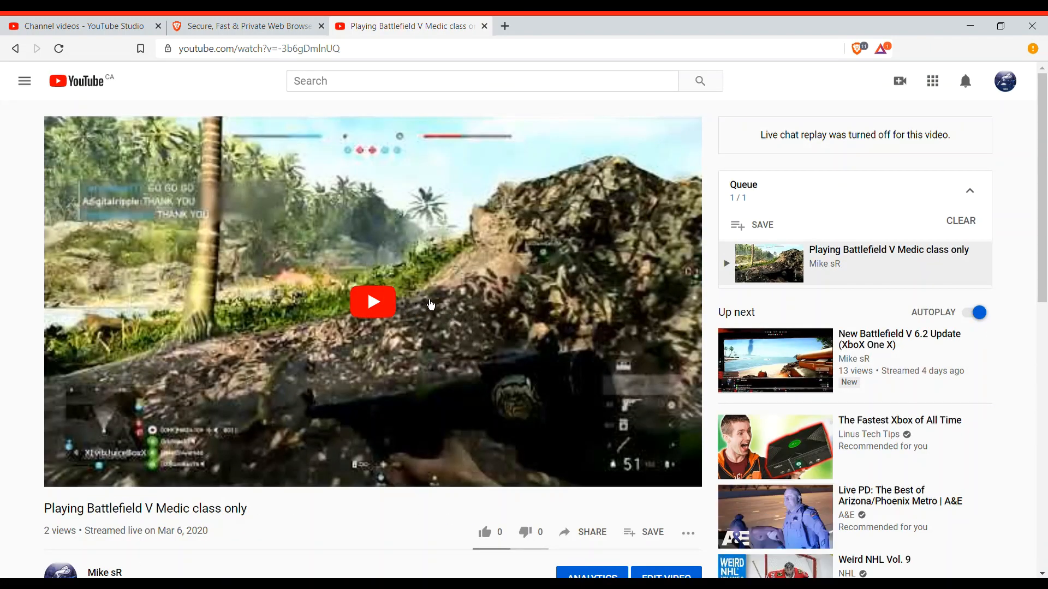
{"action": "left_click", "coordinate": [372, 302]}
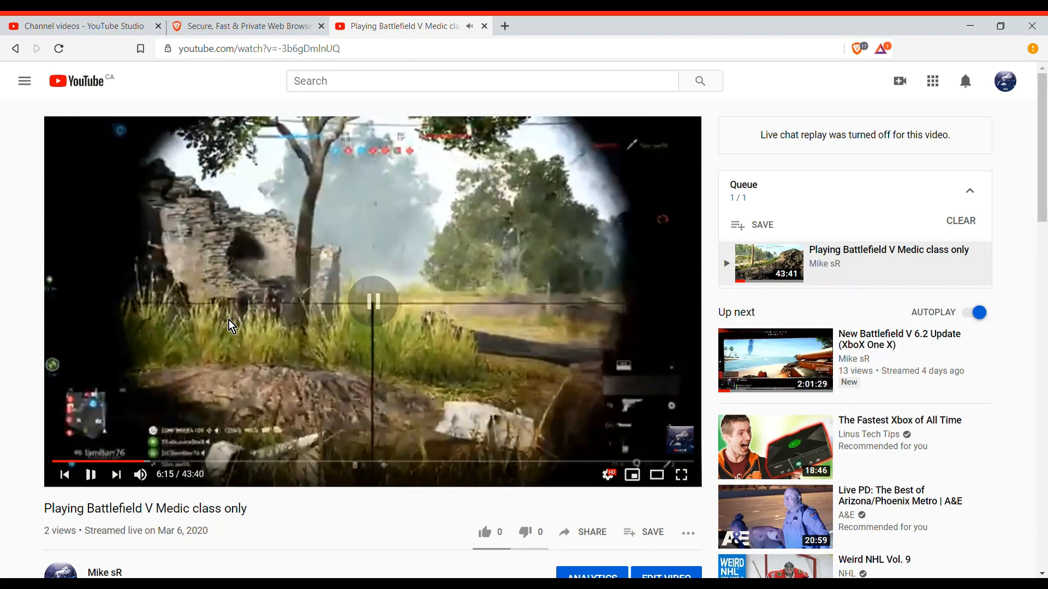
{"action": "left_click", "coordinate": [372, 301]}
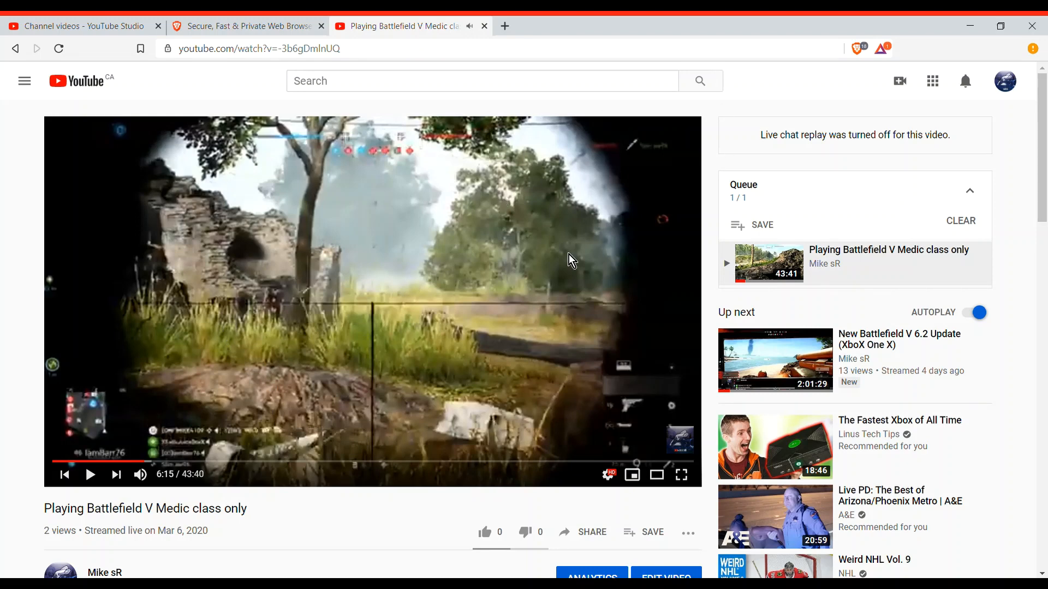
{"action": "mouse_move", "coordinate": [767, 460]}
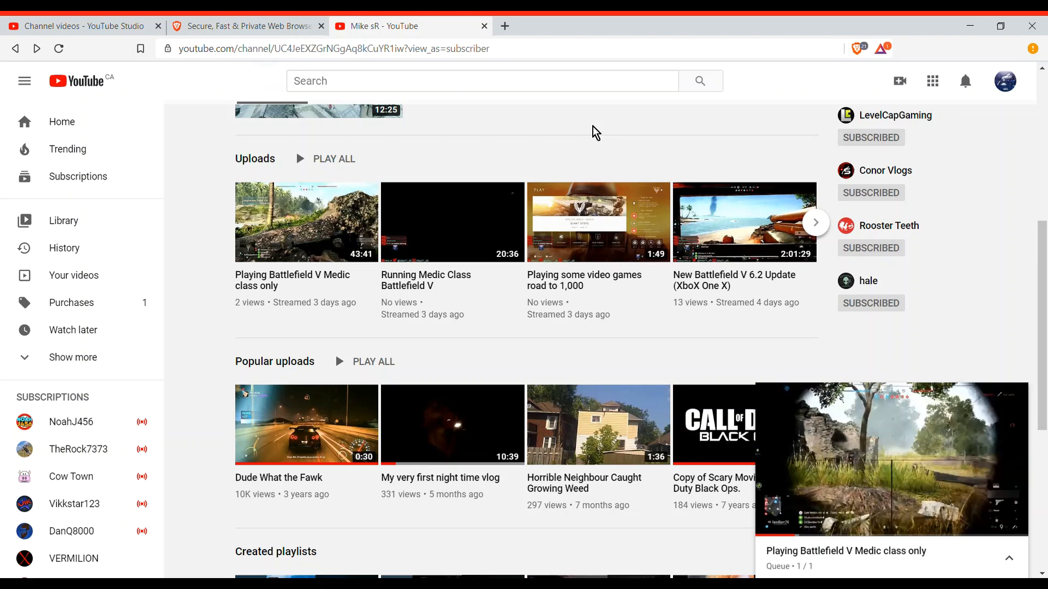
{"action": "mouse_move", "coordinate": [799, 105]}
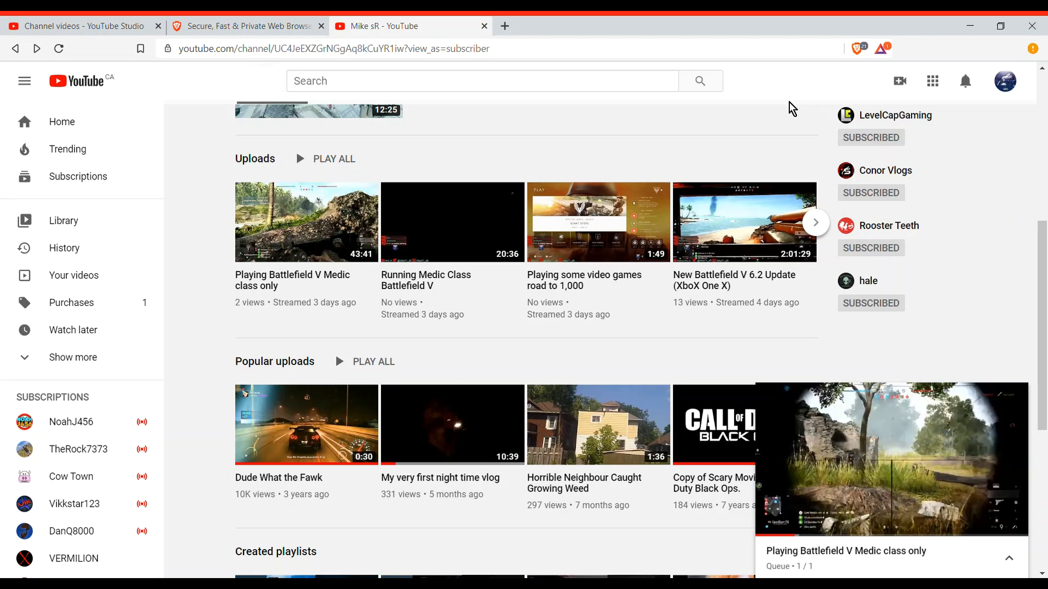
{"action": "mouse_move", "coordinate": [652, 165]}
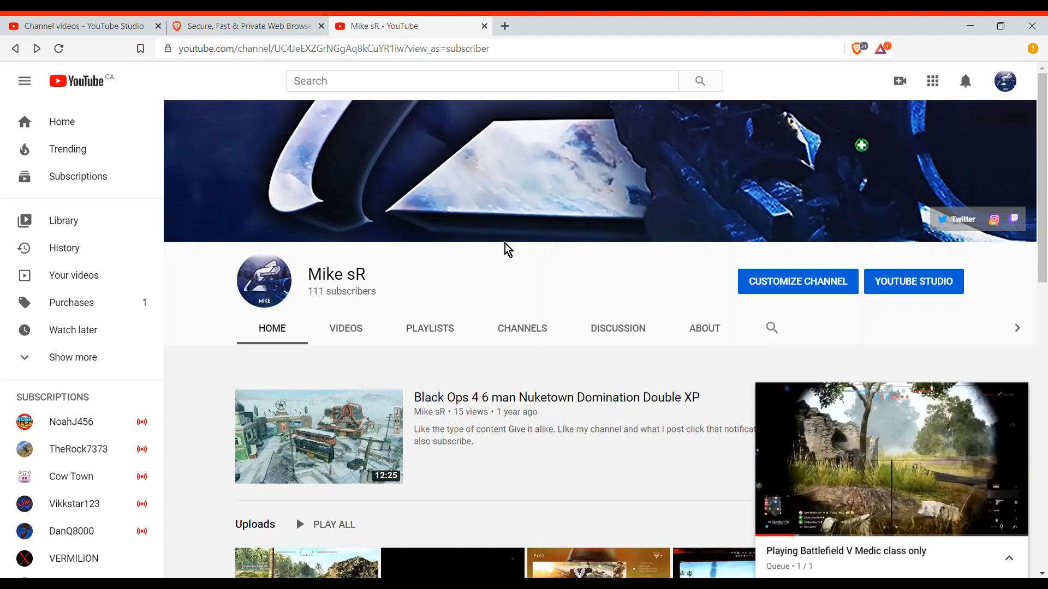
{"action": "mouse_move", "coordinate": [480, 25]}
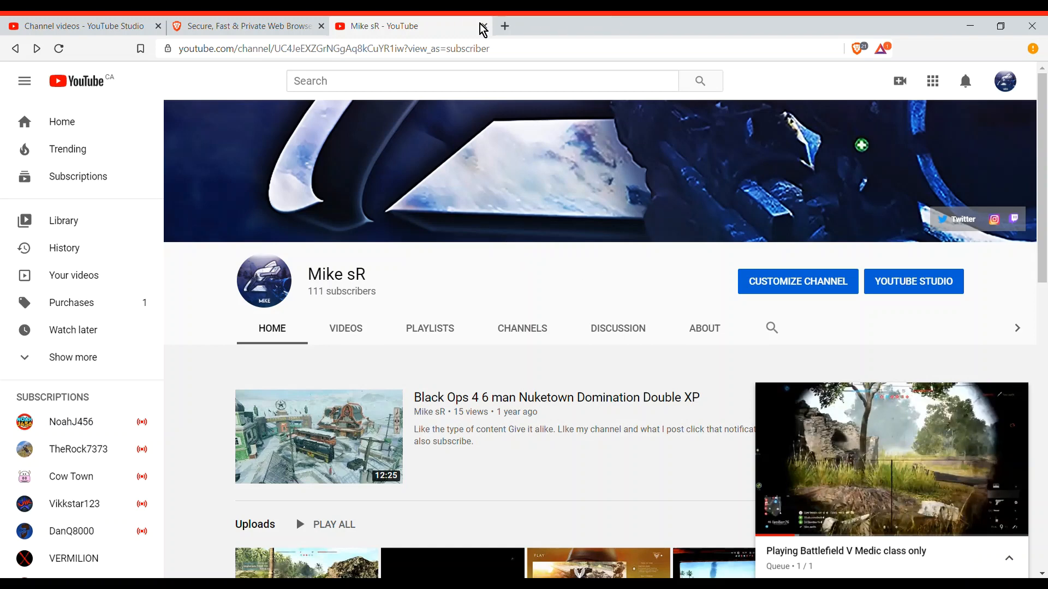
{"action": "mouse_move", "coordinate": [449, 496]}
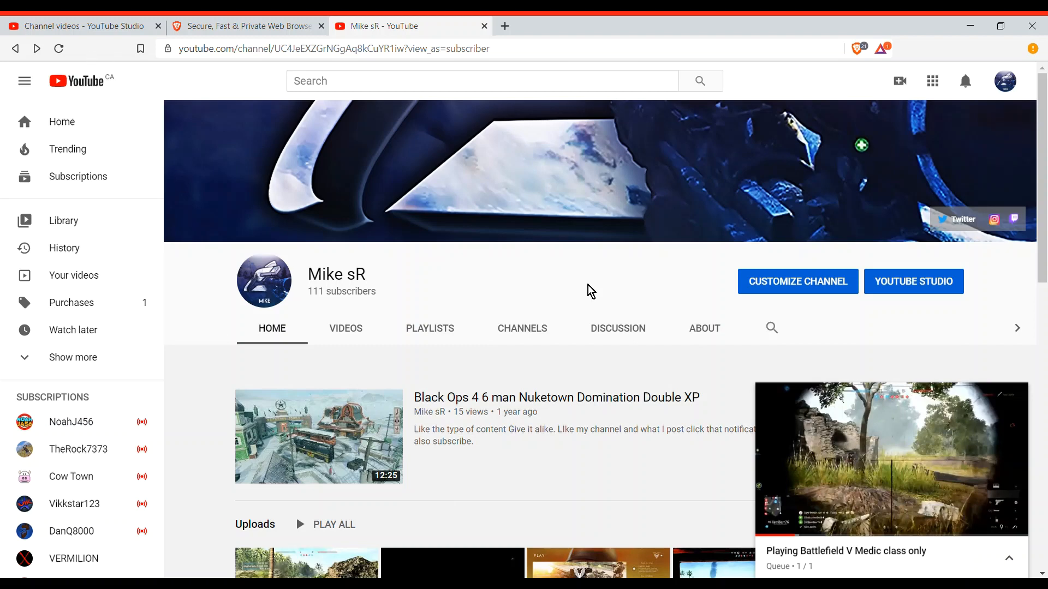
{"action": "mouse_move", "coordinate": [597, 305]}
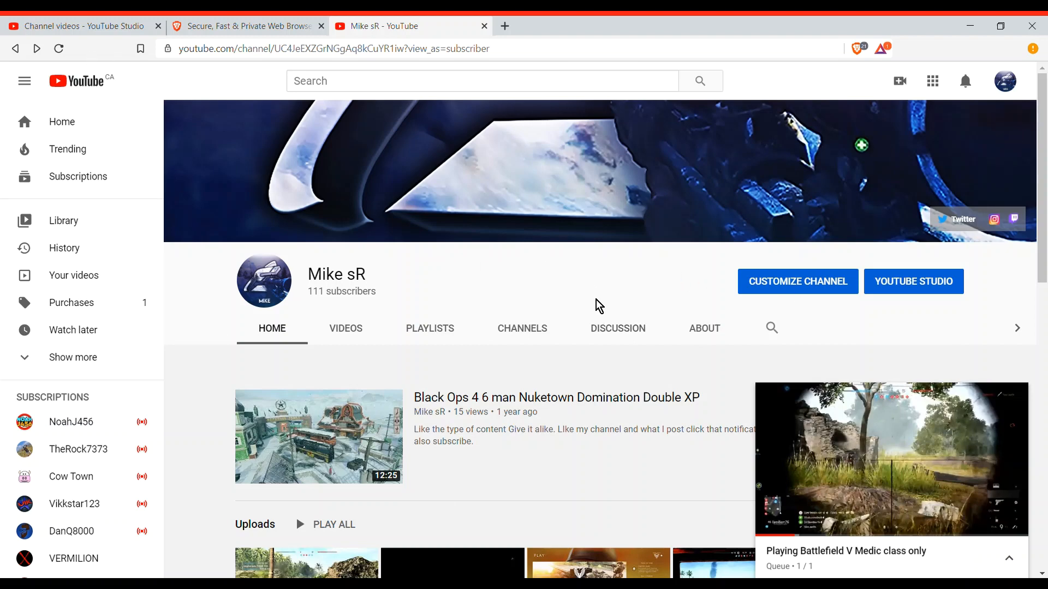
{"action": "mouse_move", "coordinate": [771, 230]}
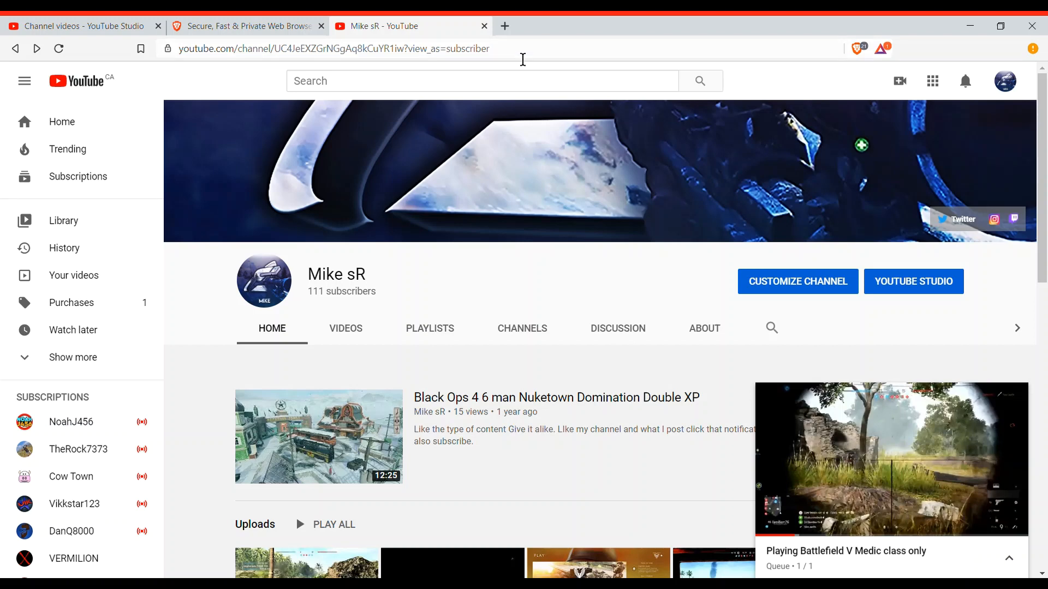
{"action": "mouse_move", "coordinate": [764, 97]}
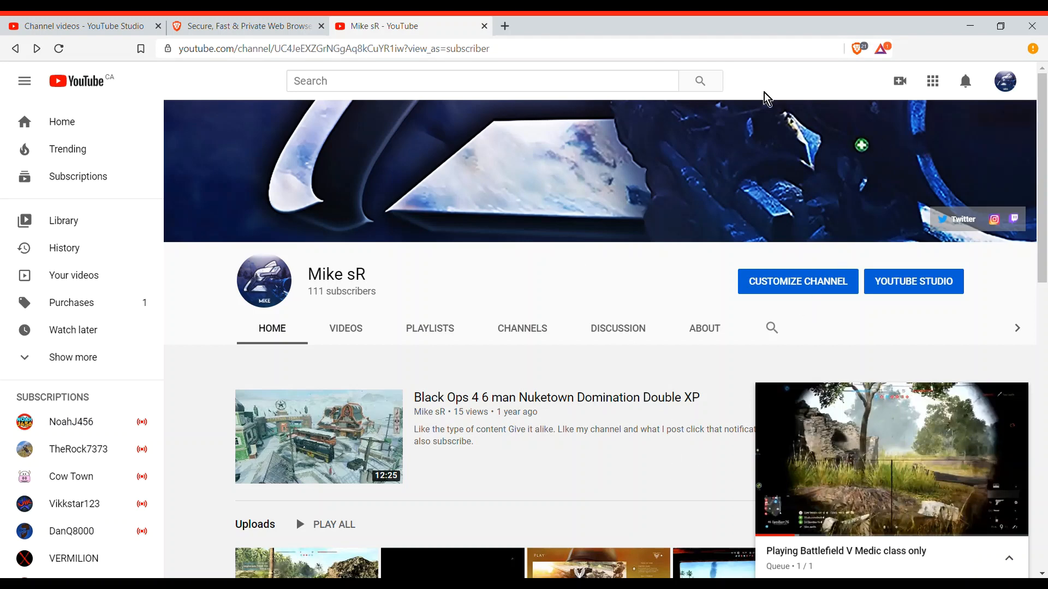
{"action": "mouse_move", "coordinate": [802, 96]}
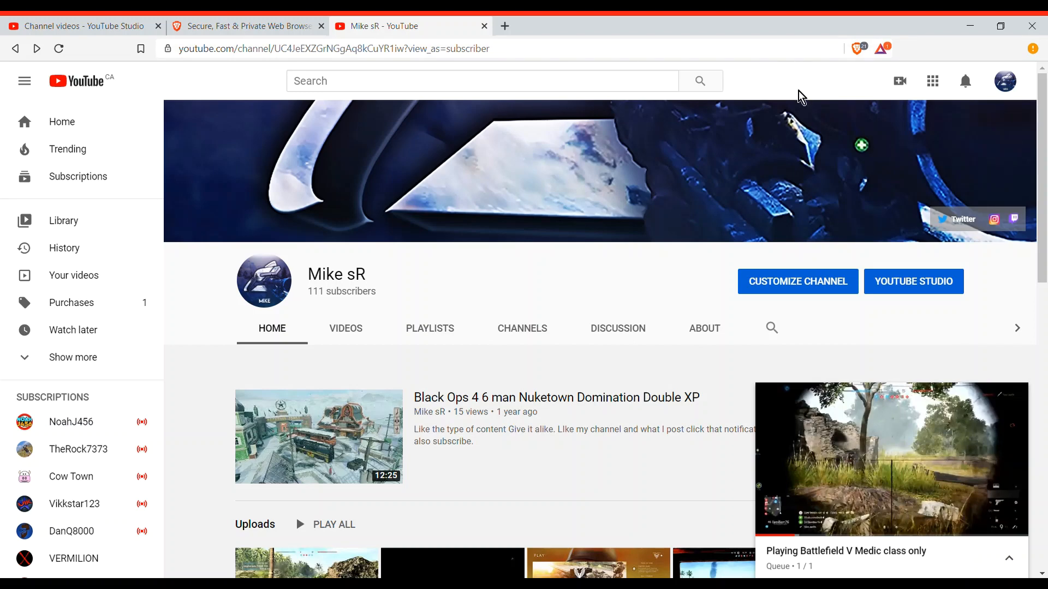
{"action": "mouse_move", "coordinate": [799, 81]}
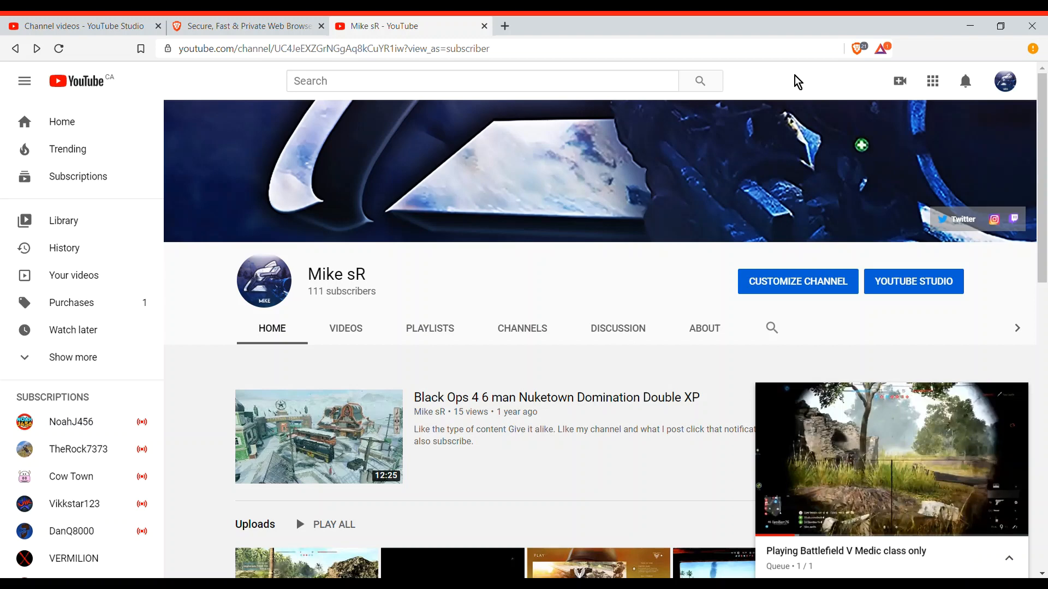
{"action": "mouse_move", "coordinate": [860, 132]}
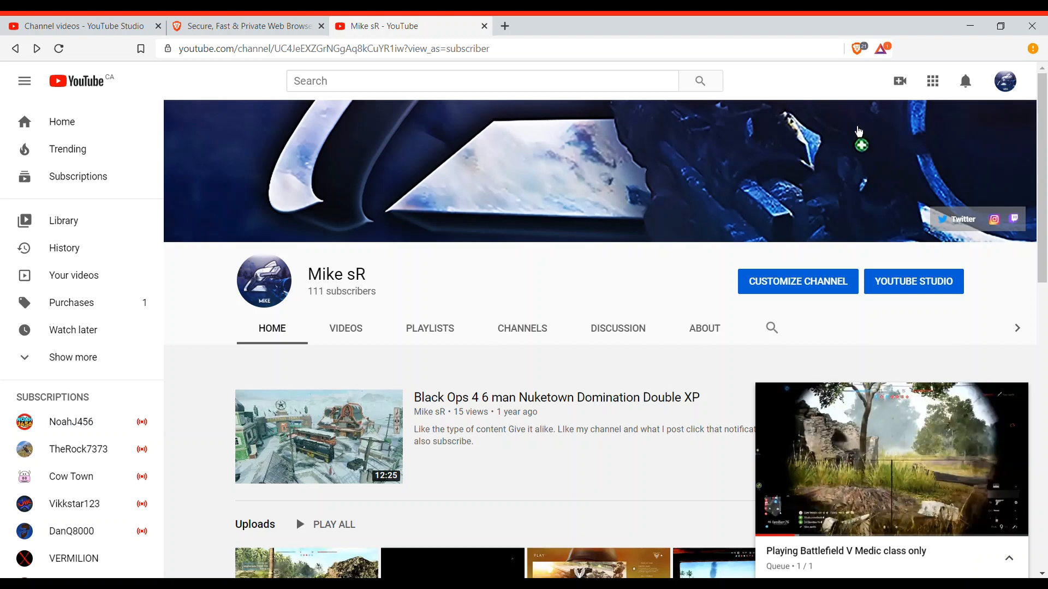
{"action": "mouse_move", "coordinate": [779, 60]}
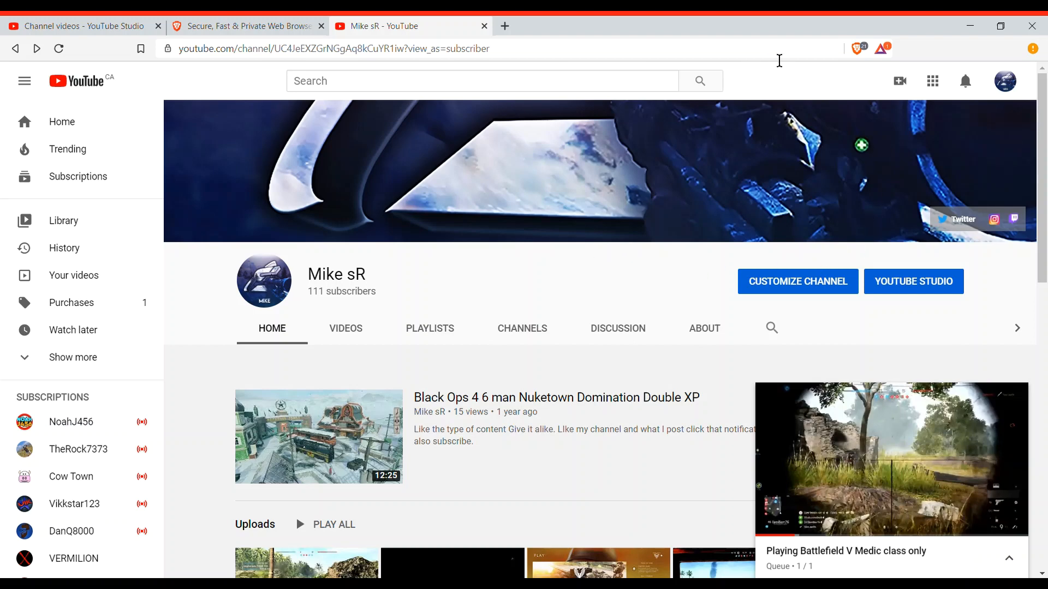
{"action": "mouse_move", "coordinate": [643, 313]}
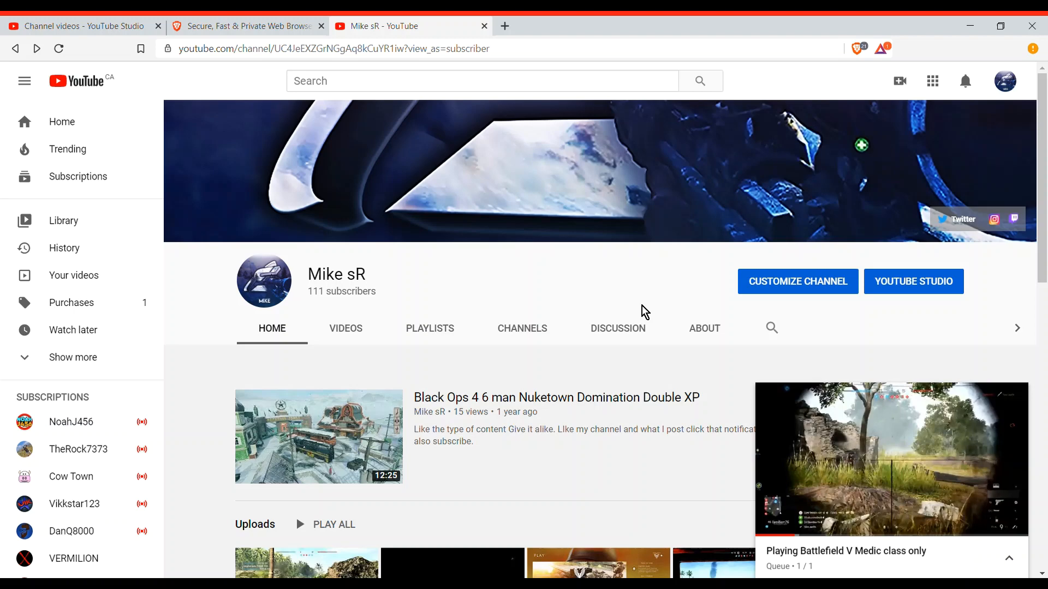
{"action": "mouse_move", "coordinate": [741, 272]}
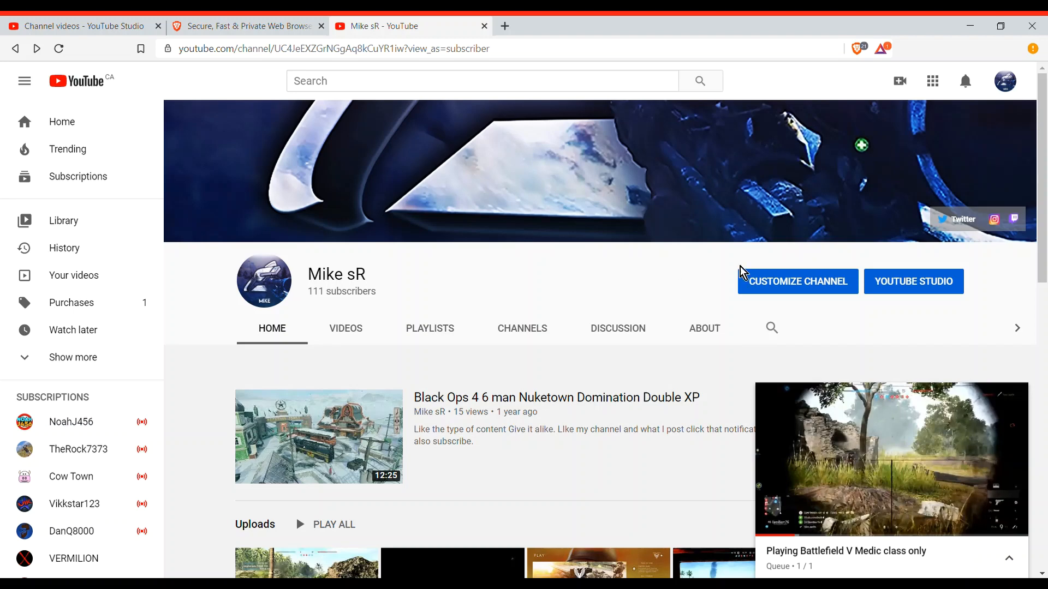
{"action": "mouse_move", "coordinate": [985, 119]}
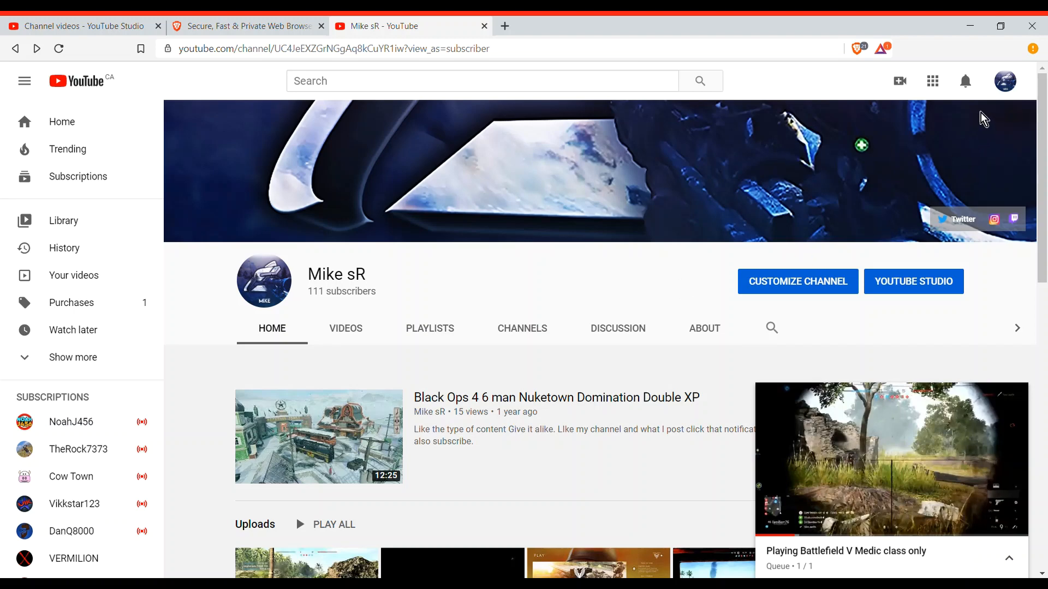